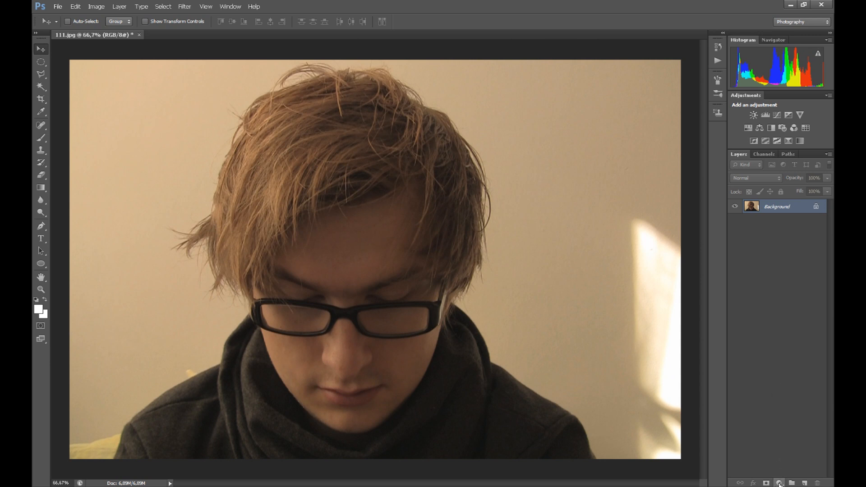
Step: Add a Gradient Fill layer using the Spectrum preset, tilted to about 147.53°
left_click(778, 482)
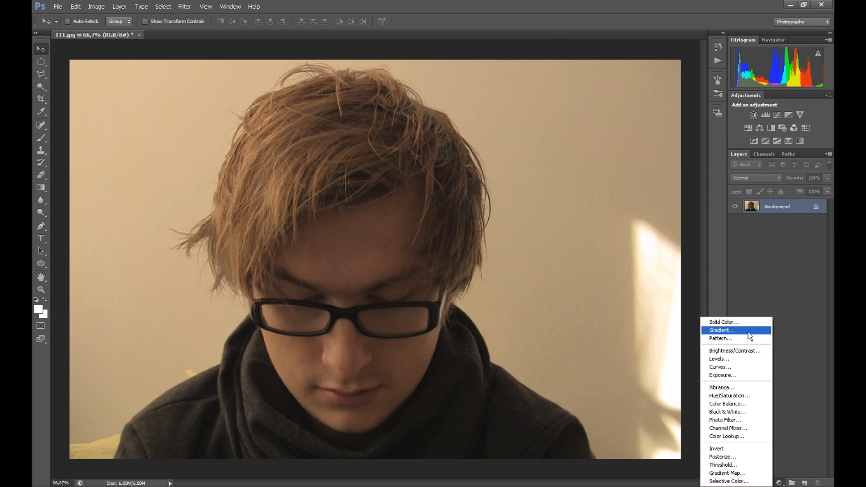
left_click(722, 331)
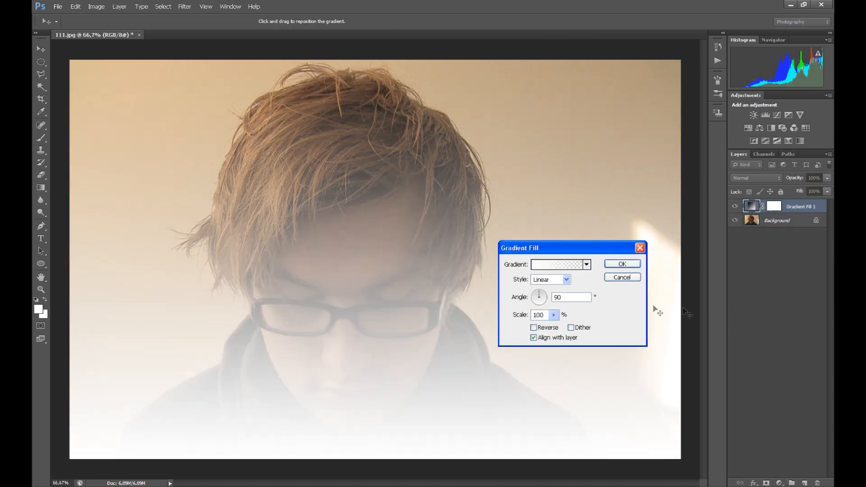
left_click(557, 265)
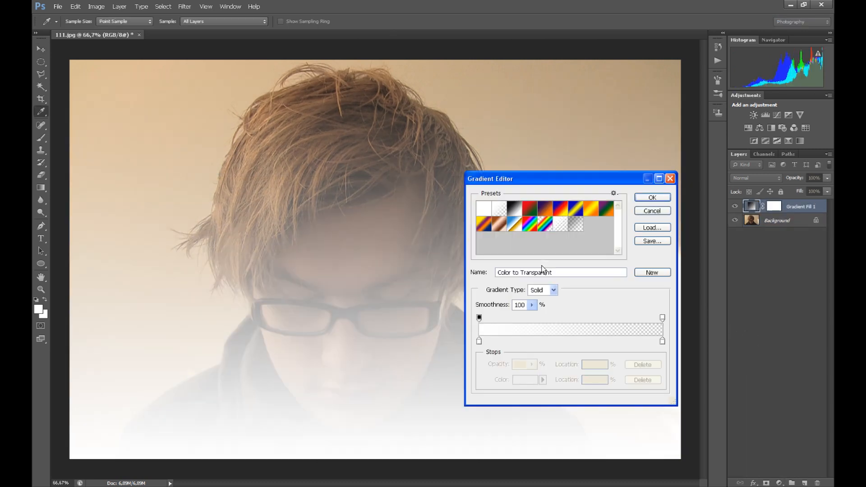
left_click(532, 223)
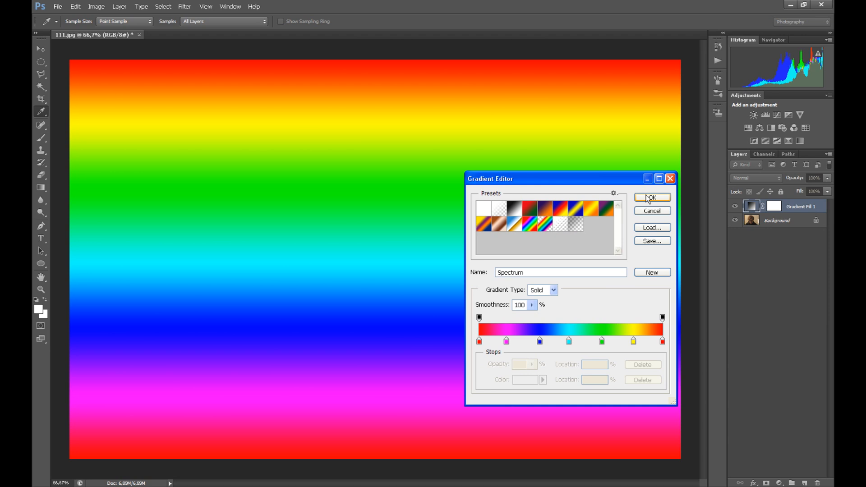
left_click(651, 197)
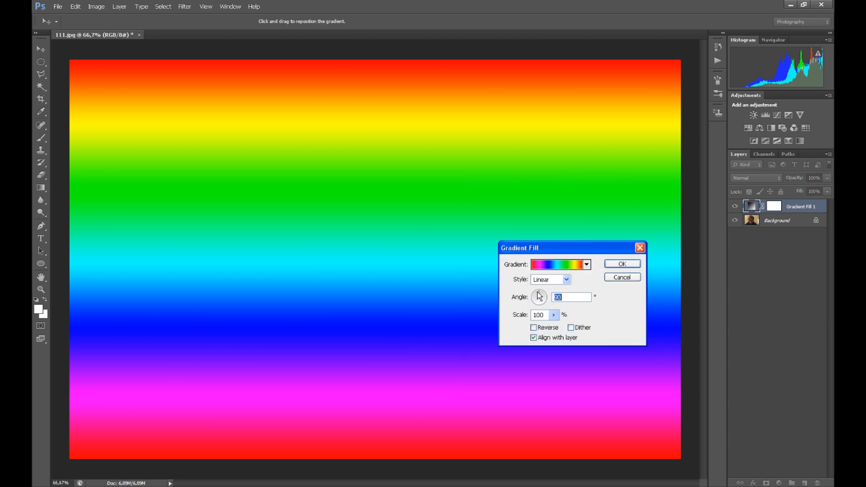
left_click_drag(539, 296, 536, 298)
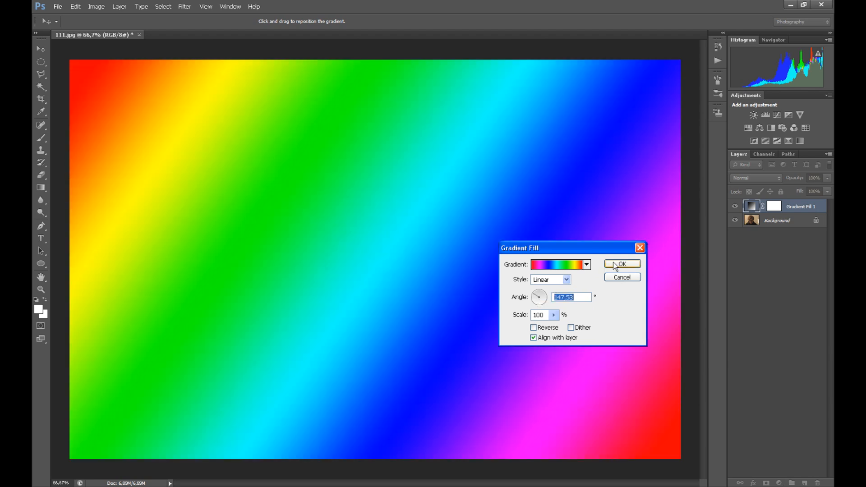
left_click(621, 263)
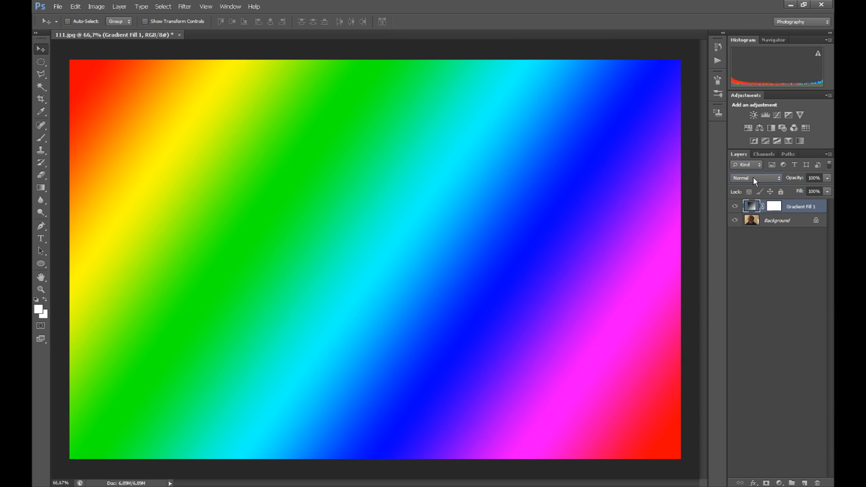
Step: Set Gradient Fill 1's blend mode to Soft Light
left_click(755, 177)
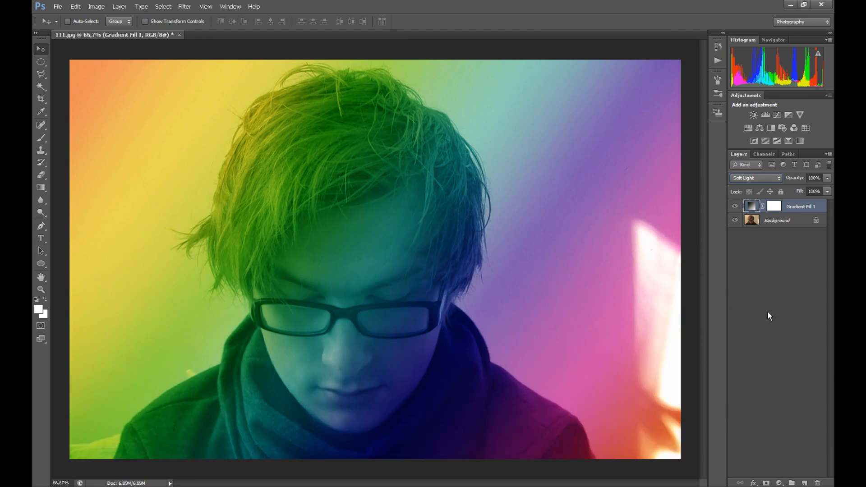
left_click(57, 6)
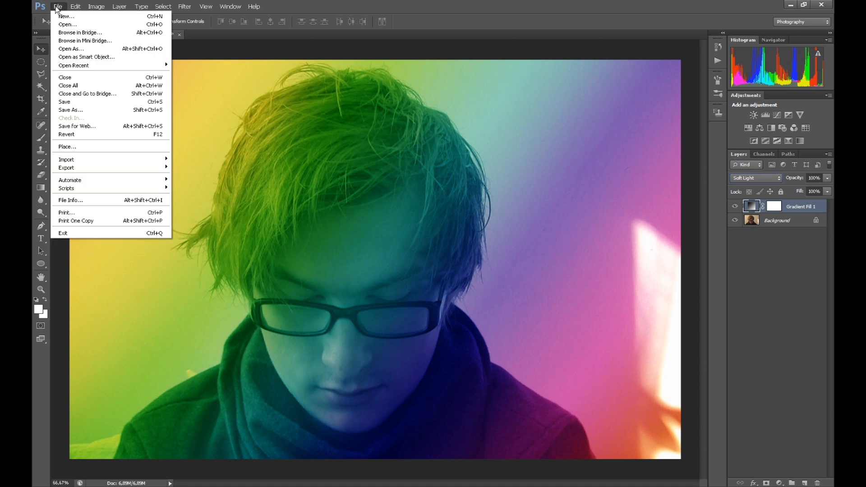
Step: Open glas for use.jpg as a second document via File > Open
left_click(67, 25)
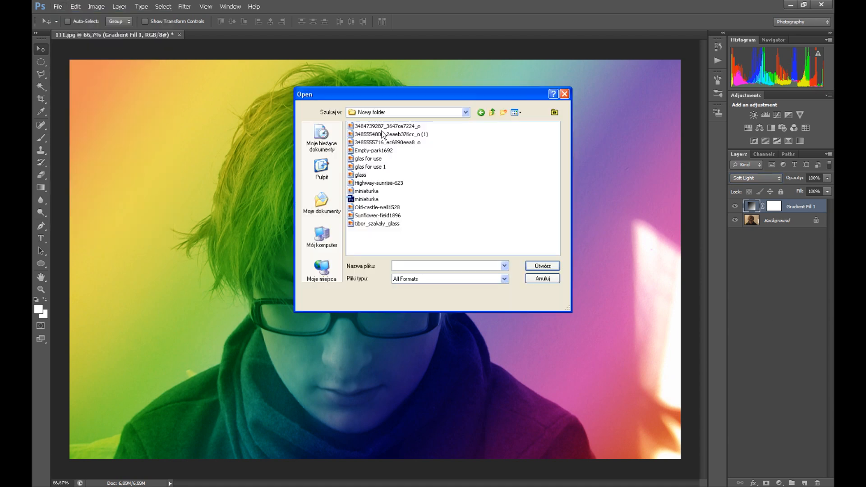
mouse_move(393, 136)
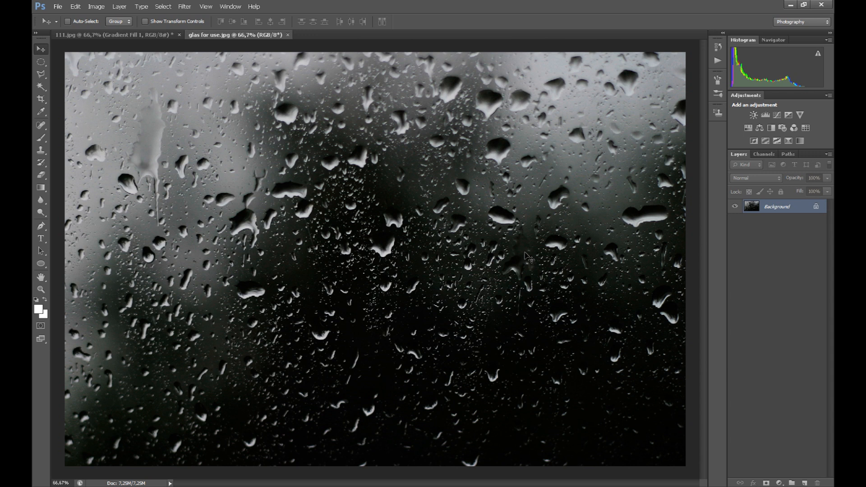
mouse_move(532, 246)
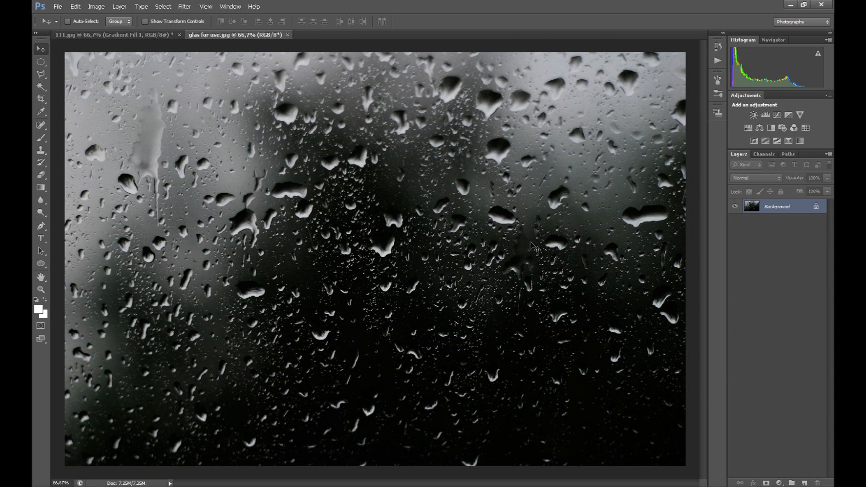
mouse_move(415, 270)
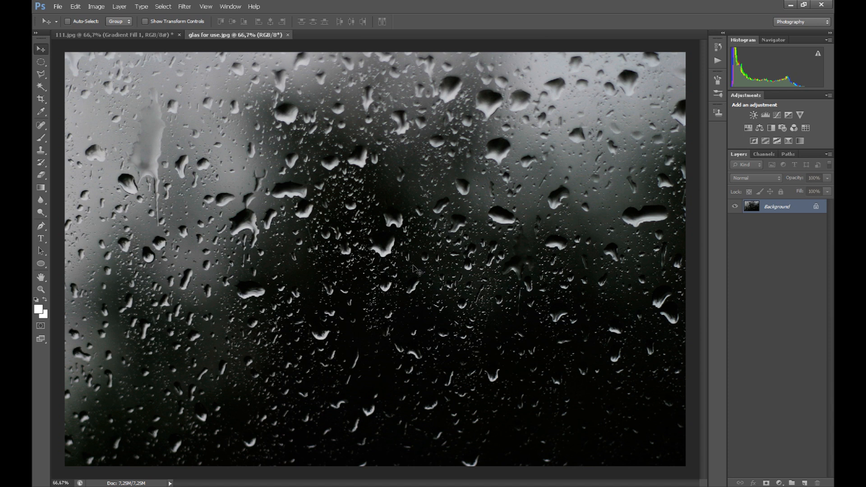
mouse_move(428, 271)
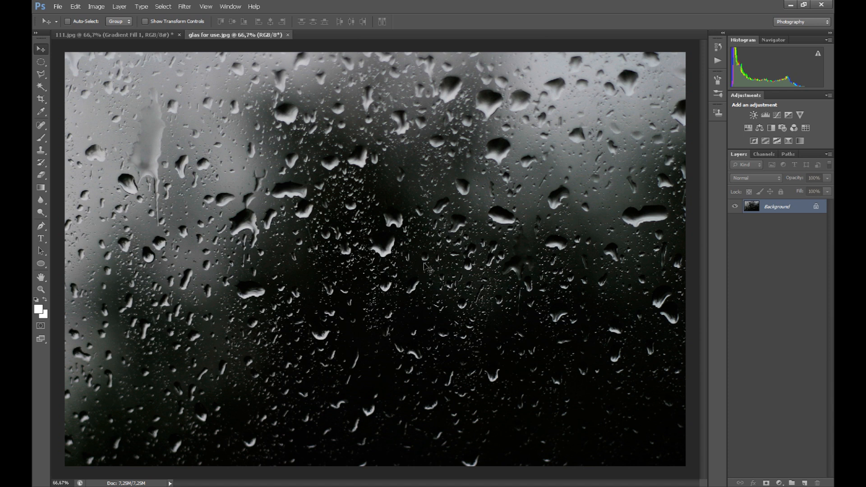
mouse_move(411, 269)
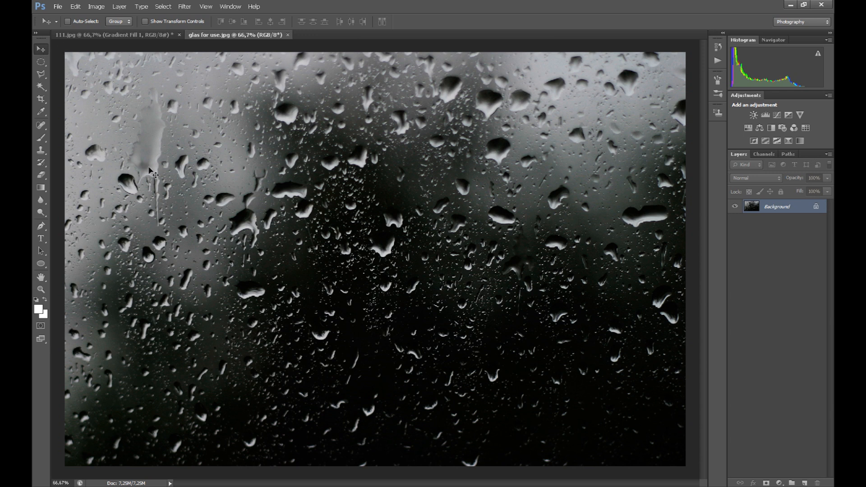
mouse_move(41, 50)
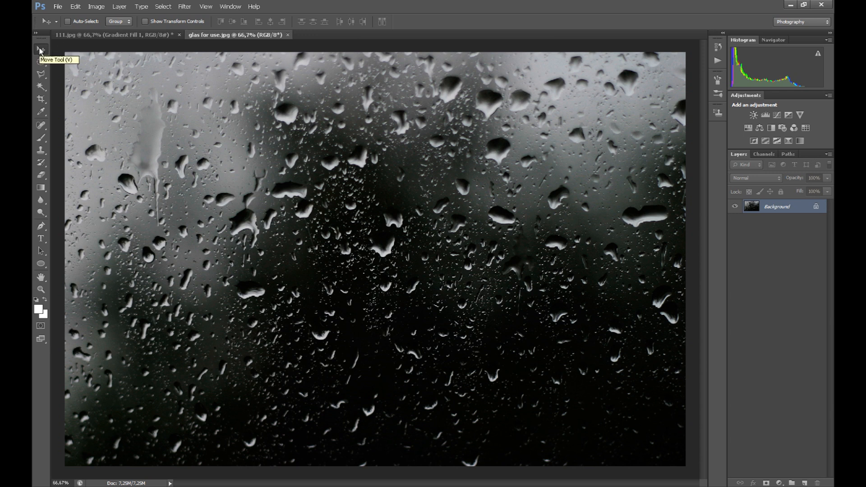
mouse_move(77, 69)
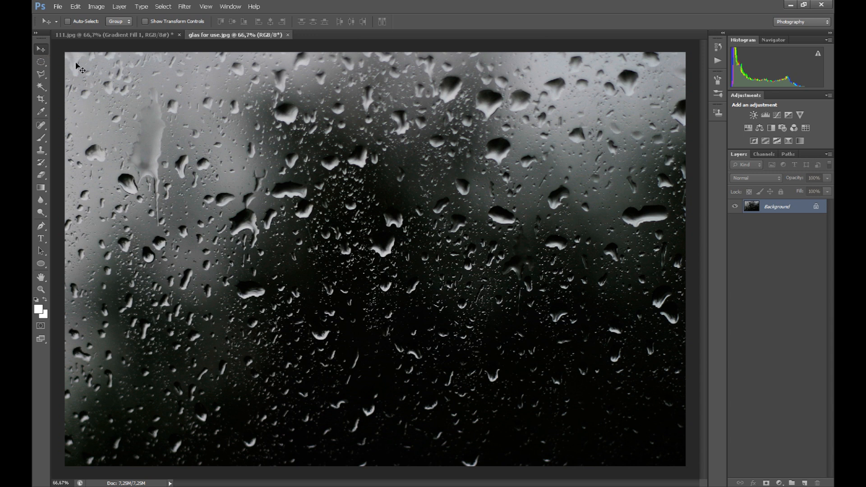
mouse_move(223, 110)
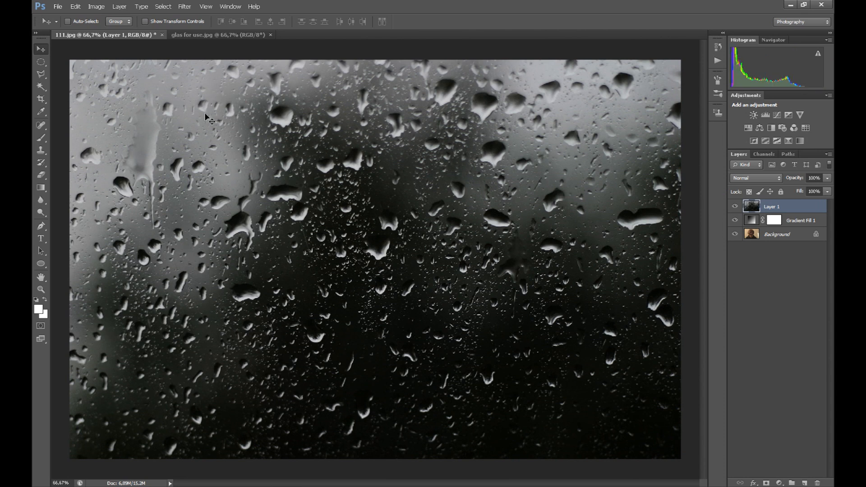
mouse_move(563, 185)
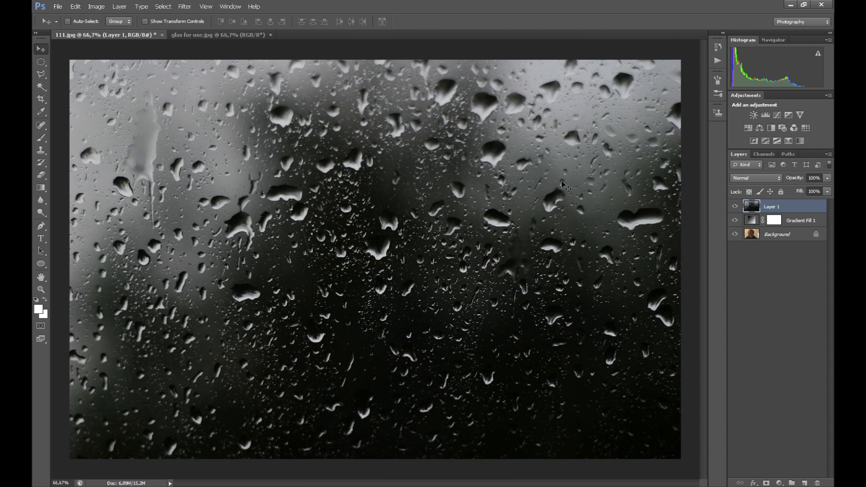
Step: Set the raindrop texture Layer 1's blend mode to Screen
left_click(755, 178)
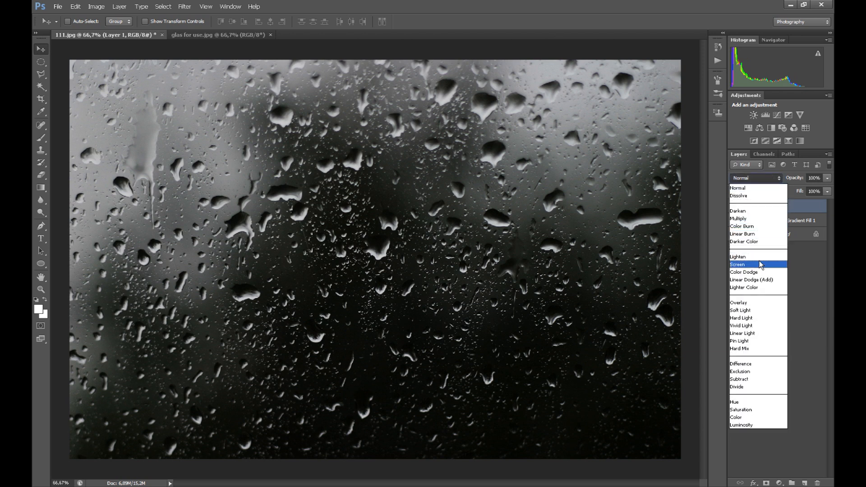
left_click(738, 264)
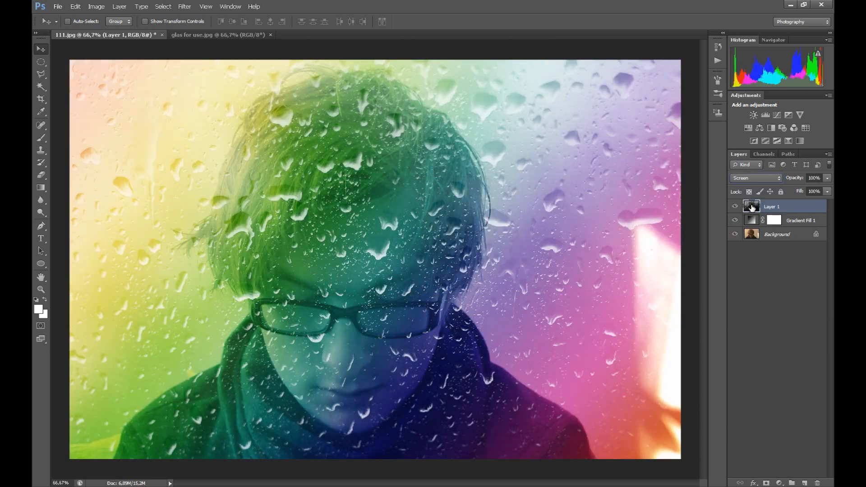
Step: Give Layer 1 a green Color Overlay in Soft Light mode via Blending Options
right_click(752, 205)
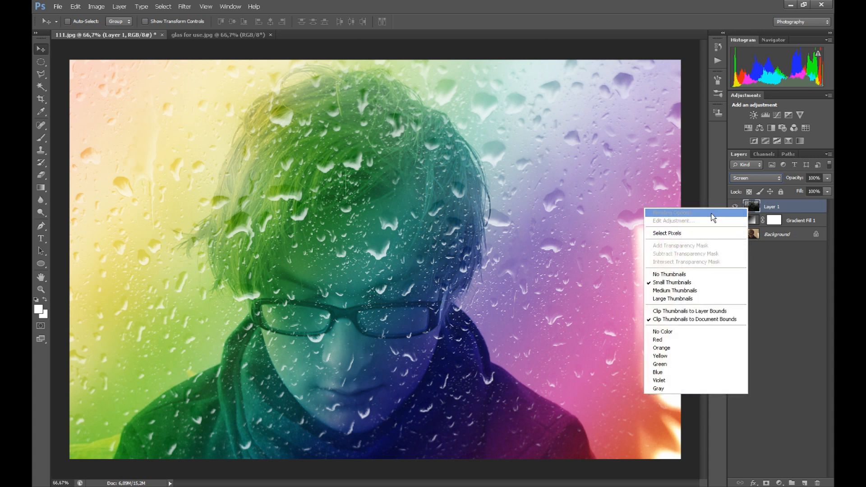
left_click(671, 213)
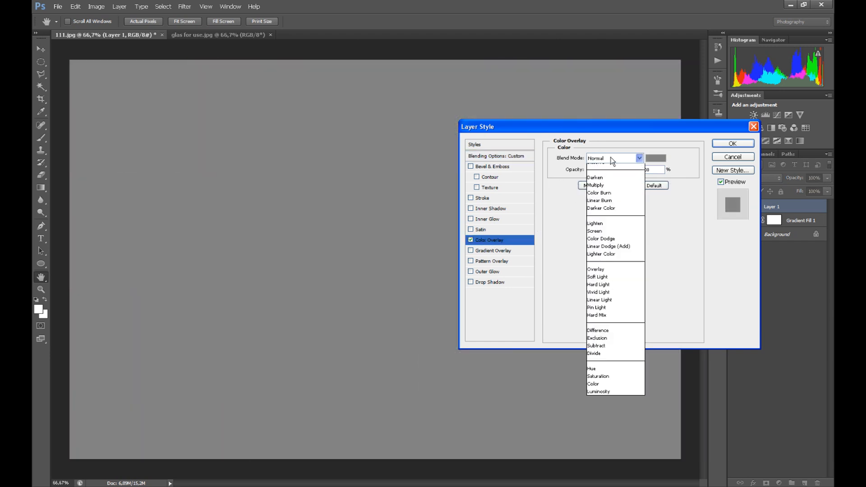
left_click(597, 277)
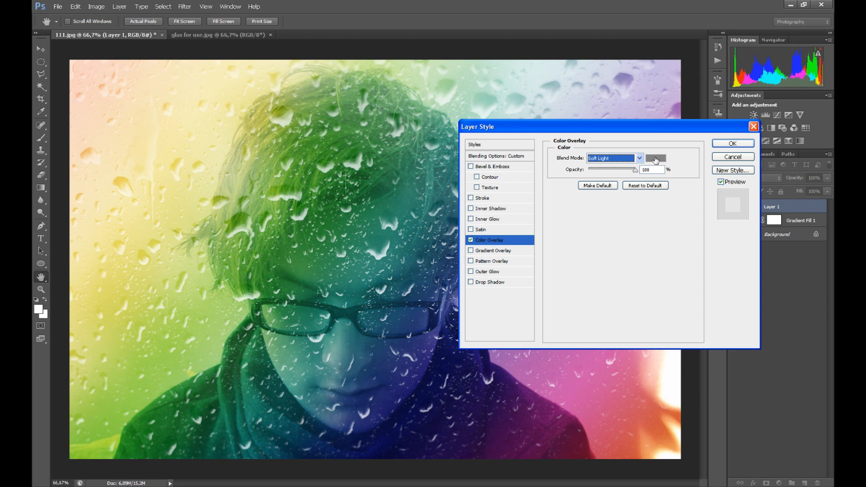
left_click(656, 158)
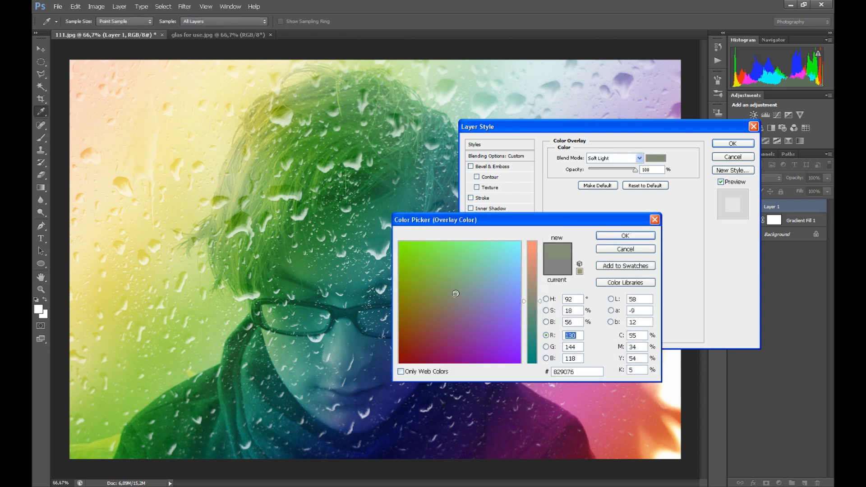
left_click(451, 274)
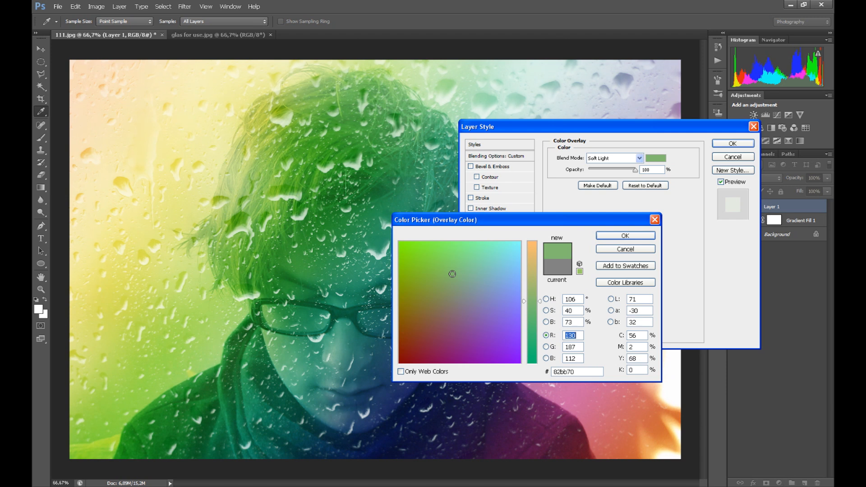
left_click(446, 277)
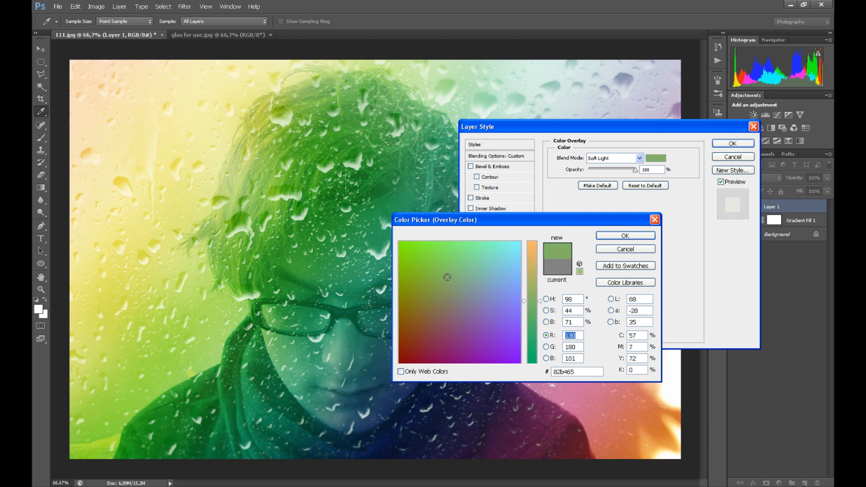
left_click(625, 235)
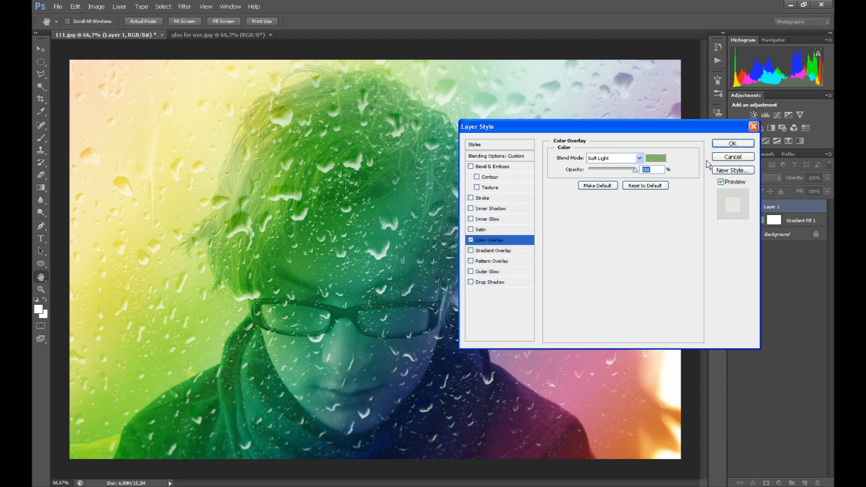
left_click(732, 144)
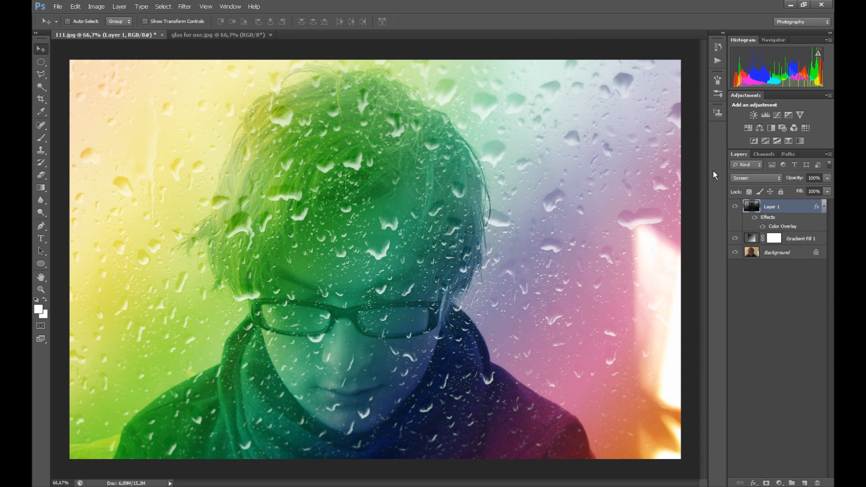
mouse_move(767, 331)
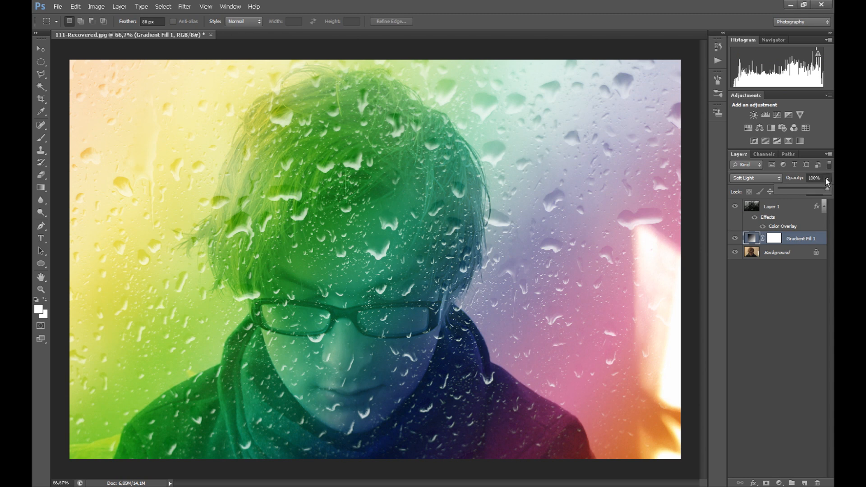
Step: Lower Gradient Fill 1's opacity to about 61%
left_click_drag(823, 191, 815, 191)
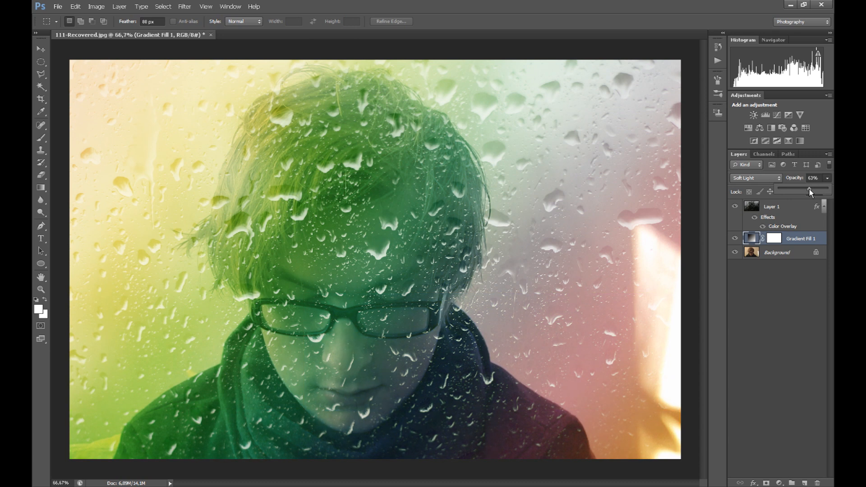
left_click_drag(809, 190, 808, 191)
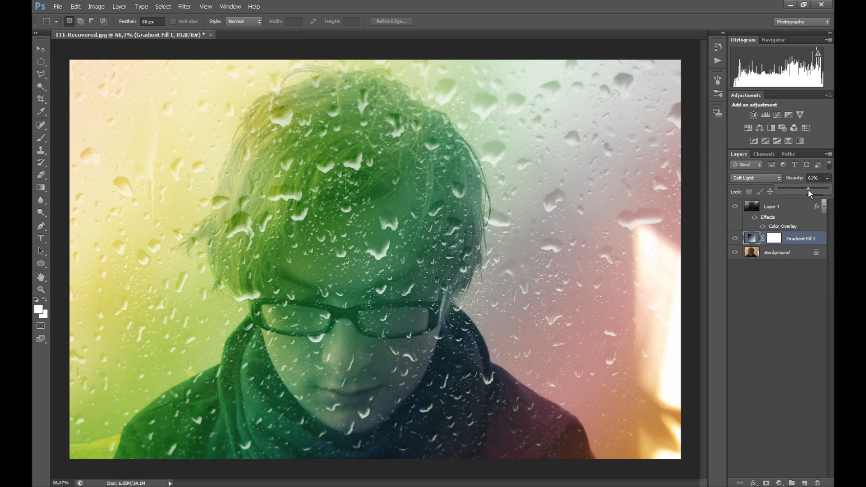